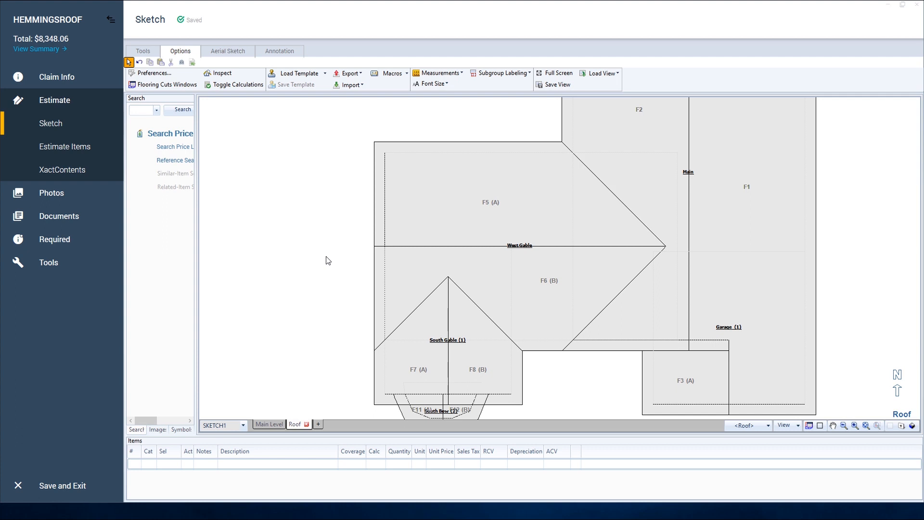
mouse_move(398, 257)
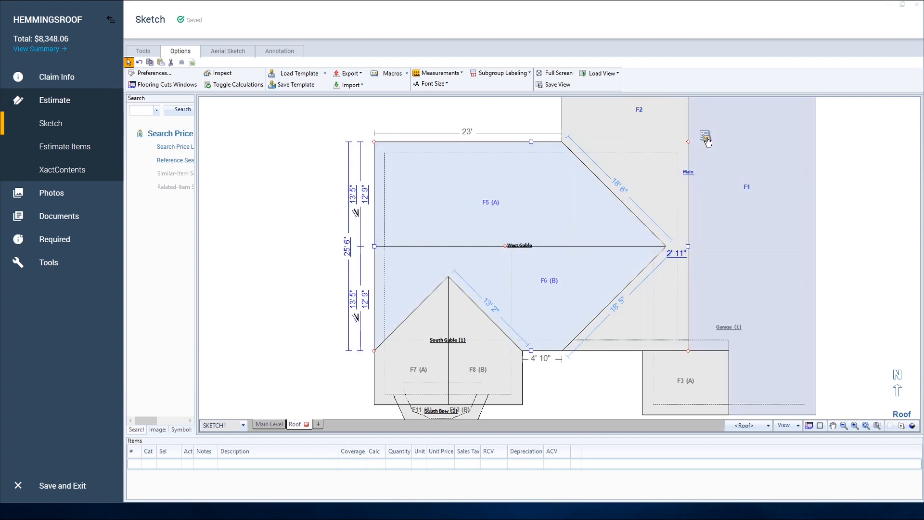
Step: Open Roof Properties for the West Gable roof from its right-click menu
click(704, 136)
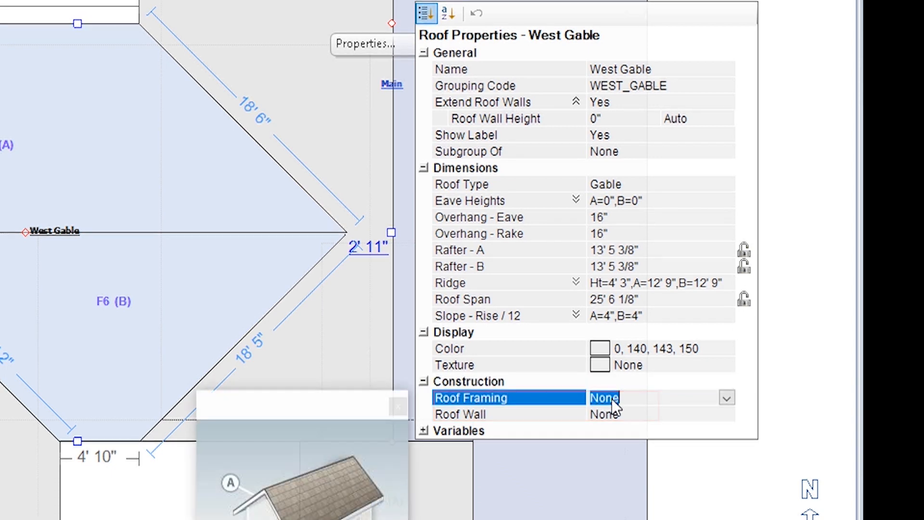
Step: Set West Gable Roof Framing to Truss and Roof Wall to Framed
click(727, 397)
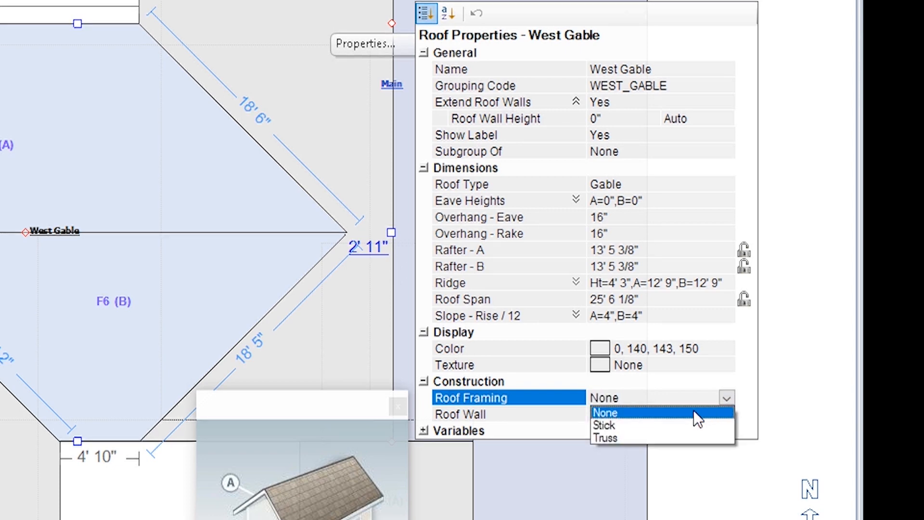
click(603, 437)
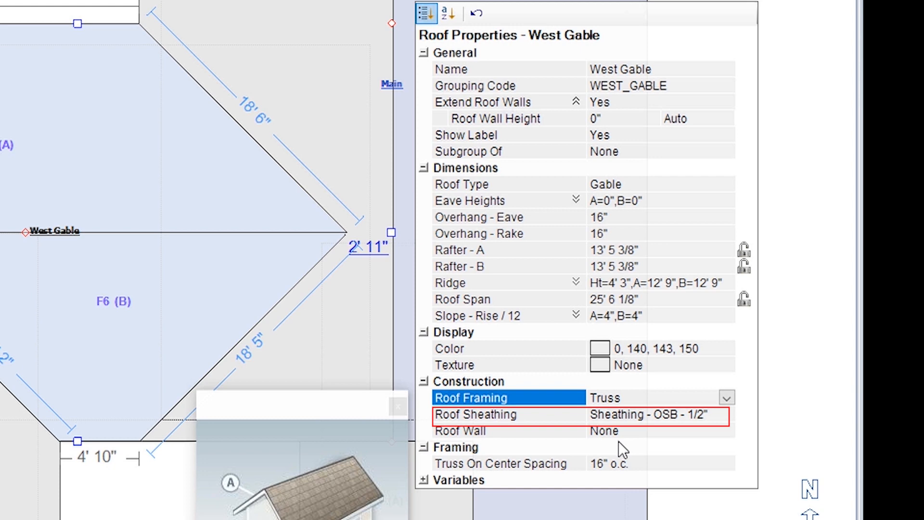
click(506, 397)
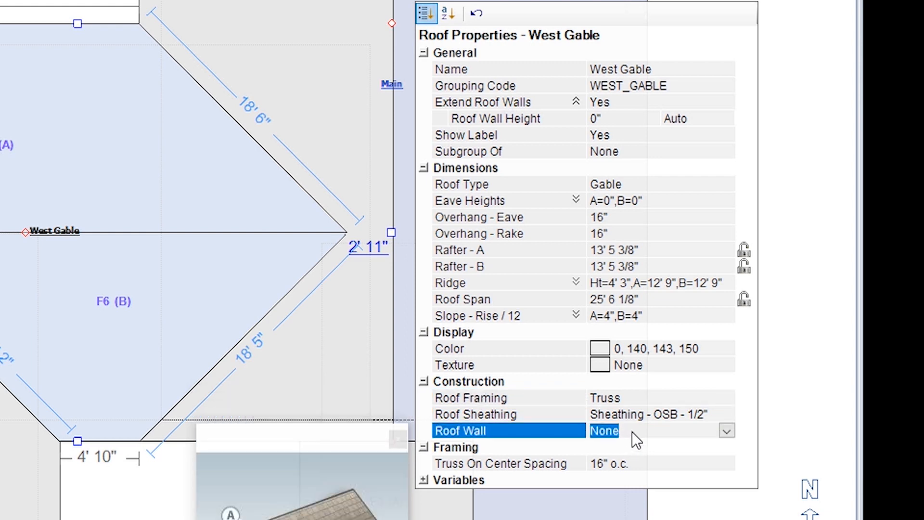
click(727, 430)
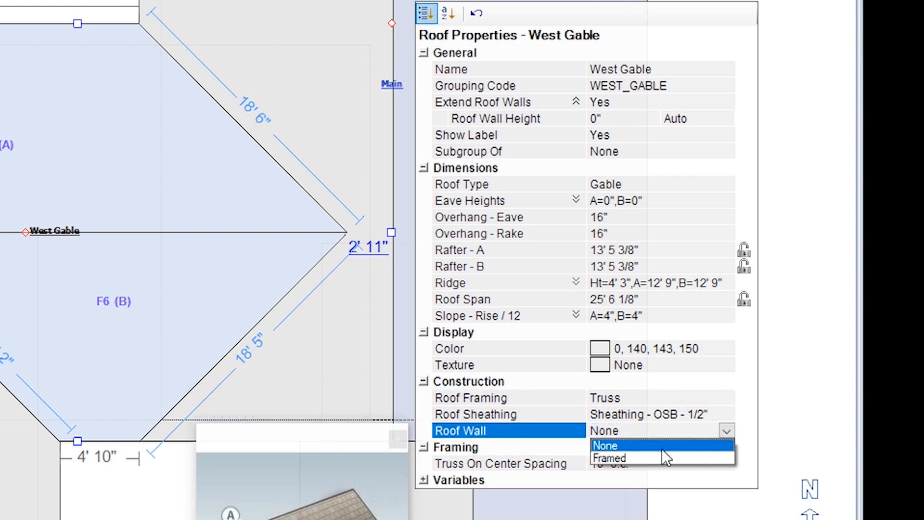
click(610, 459)
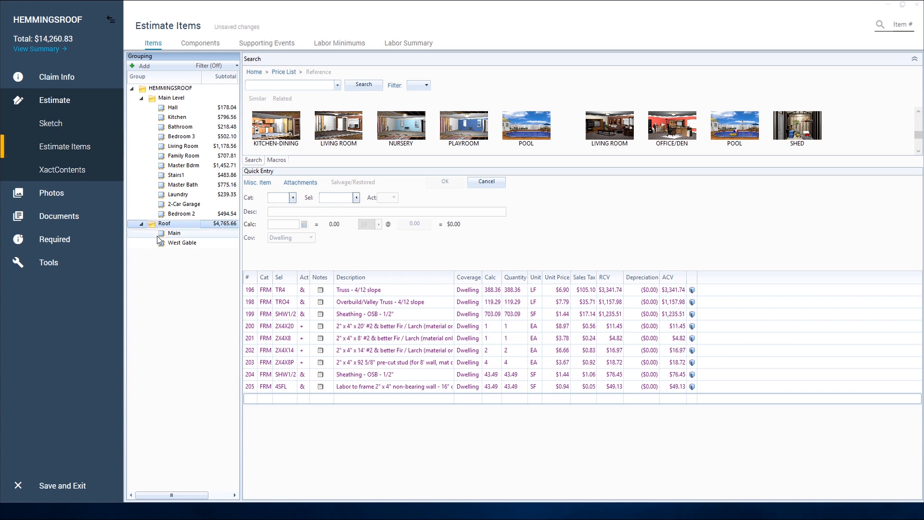
mouse_move(182, 286)
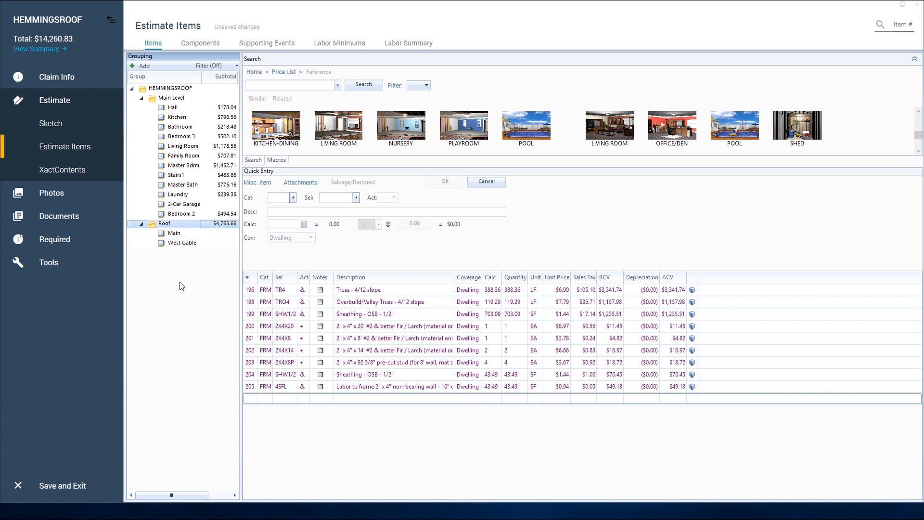